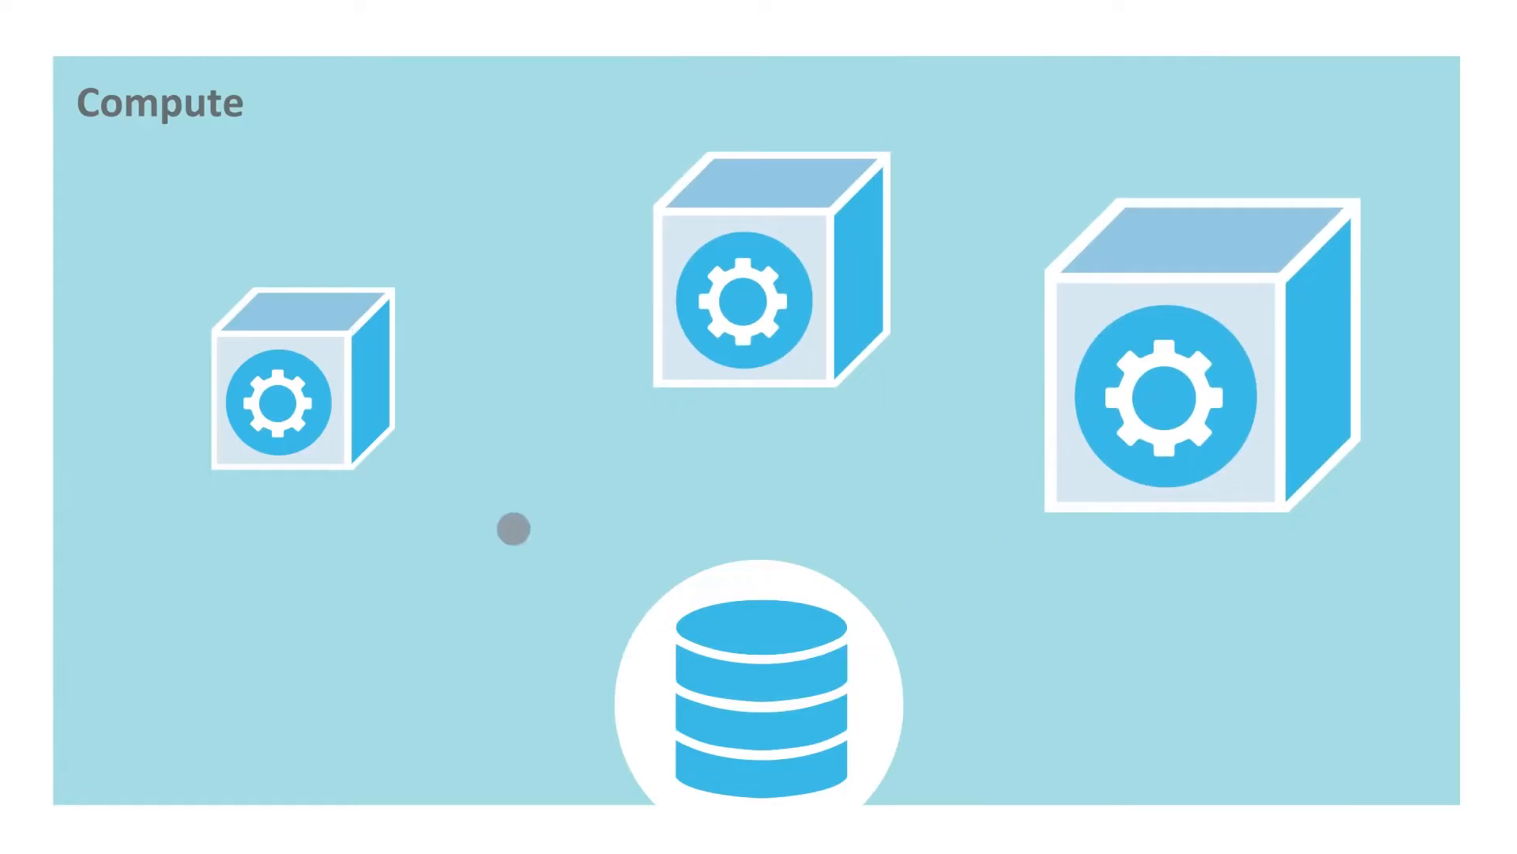
mouse_move(512, 530)
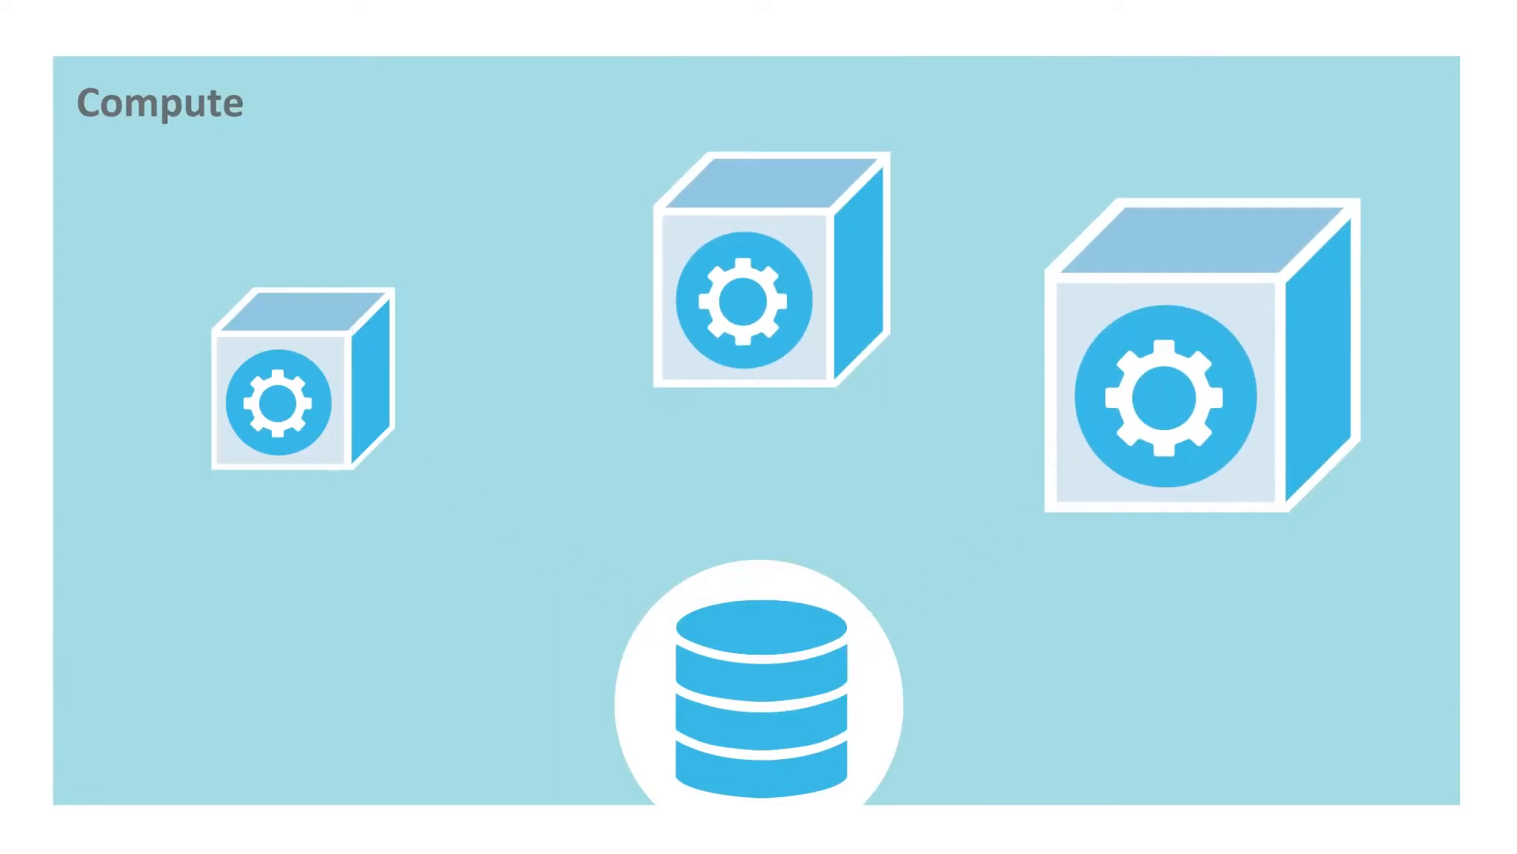
mouse_move(655, 616)
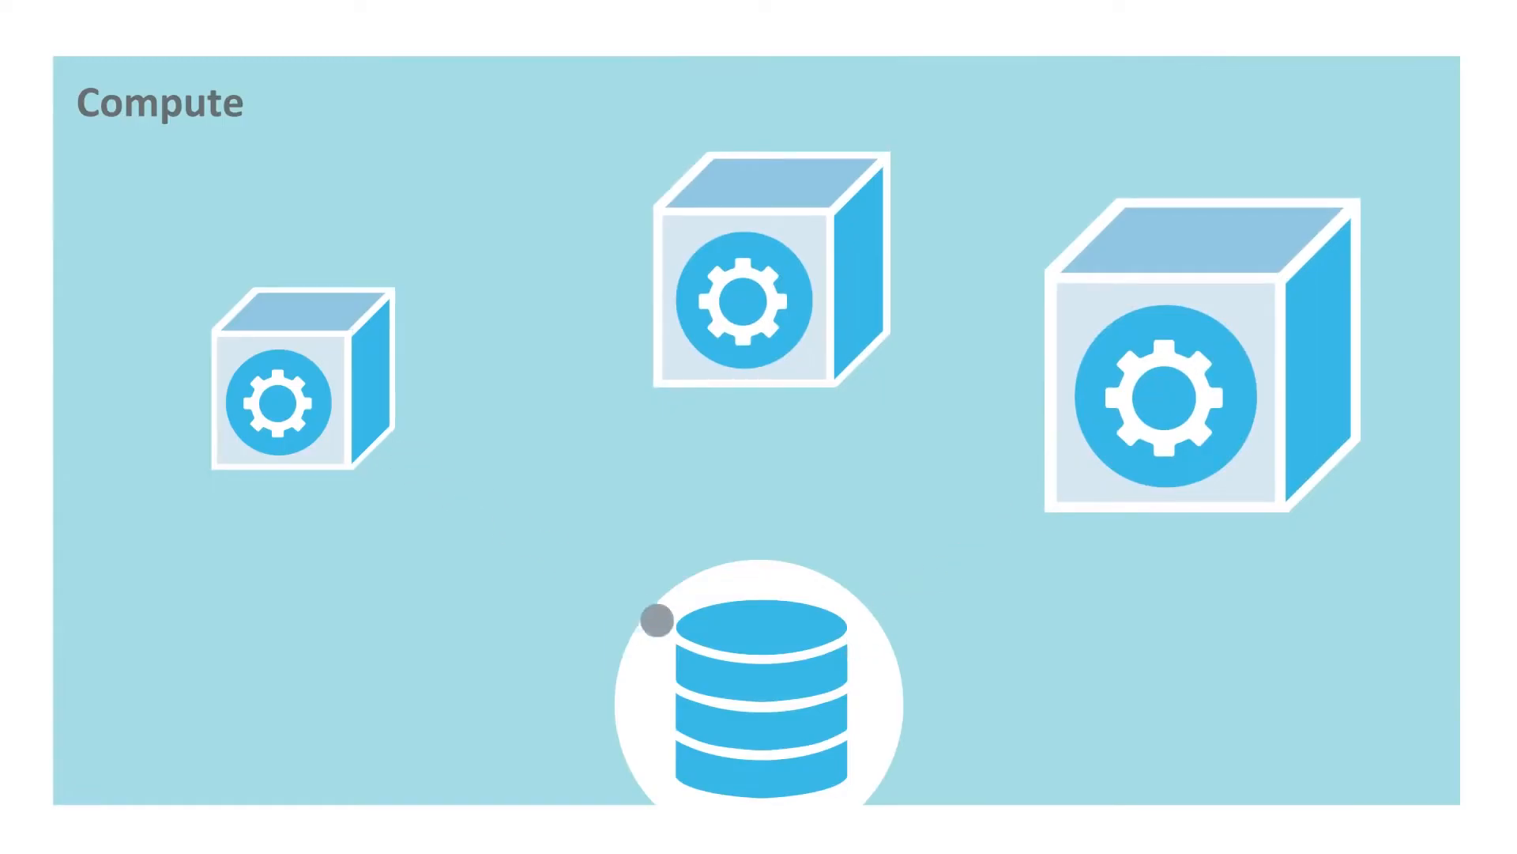